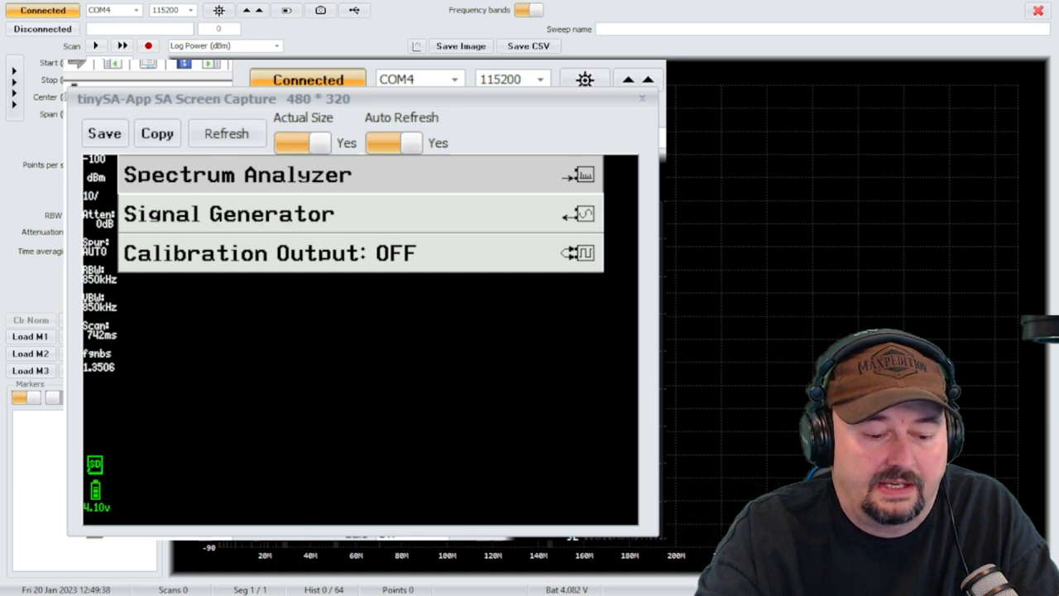
# - Open the CONFIG menu on the captured tinySA screen, showing Touch, Self Test and Level Cal
pyautogui.click(237, 175)
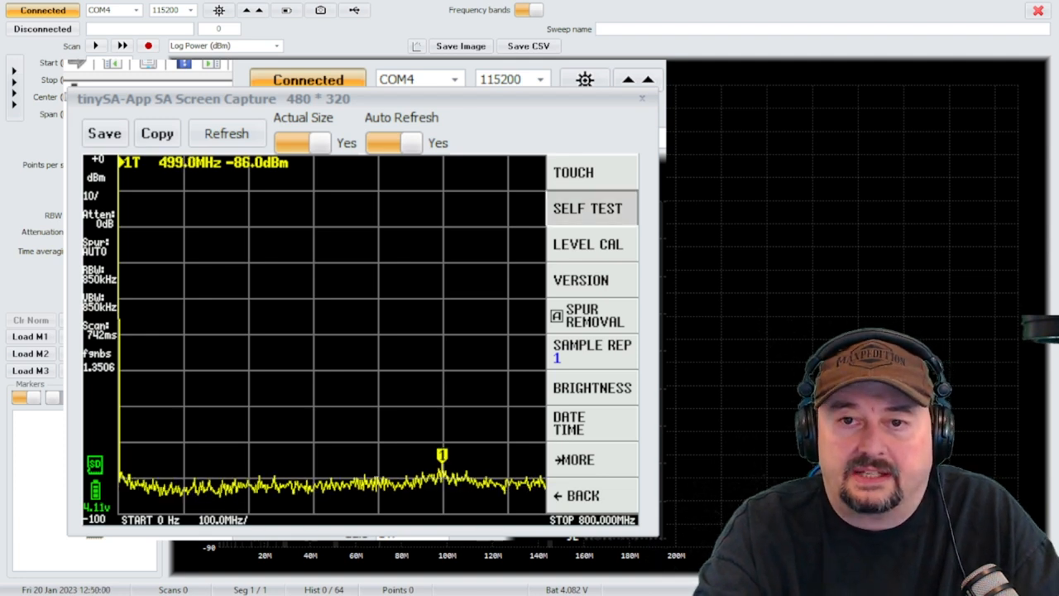
# - Run SELF TEST, wait for tests 1–13 to pass, then dismiss the results
pyautogui.click(588, 207)
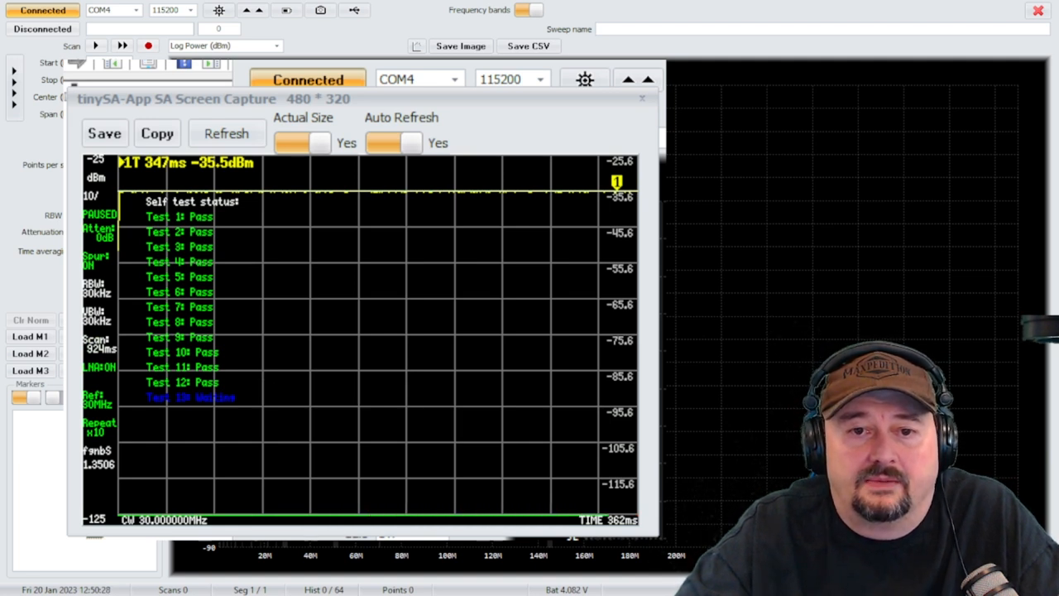
pyautogui.click(225, 134)
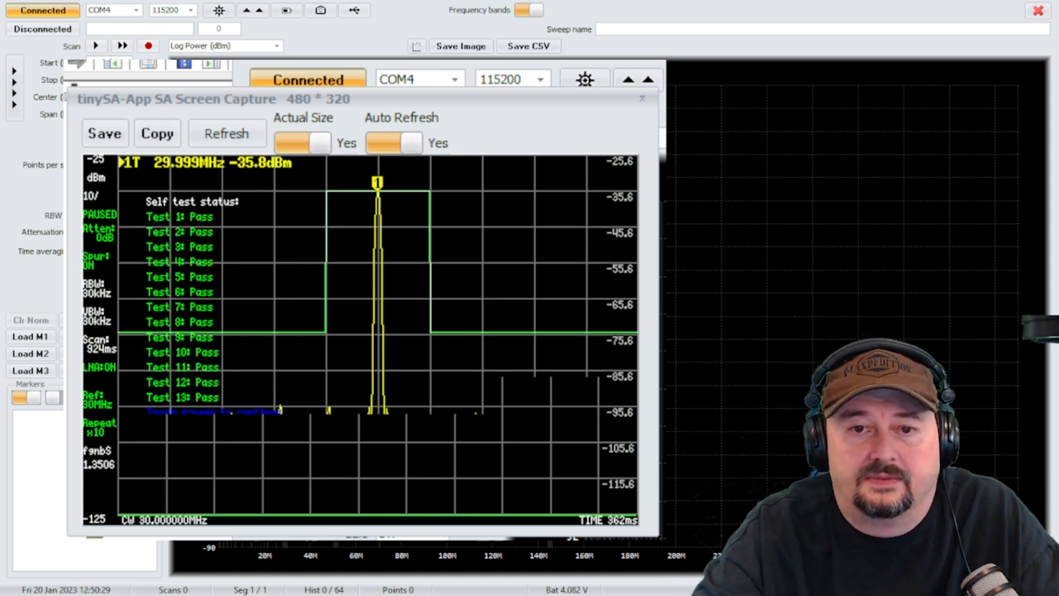
pyautogui.click(226, 133)
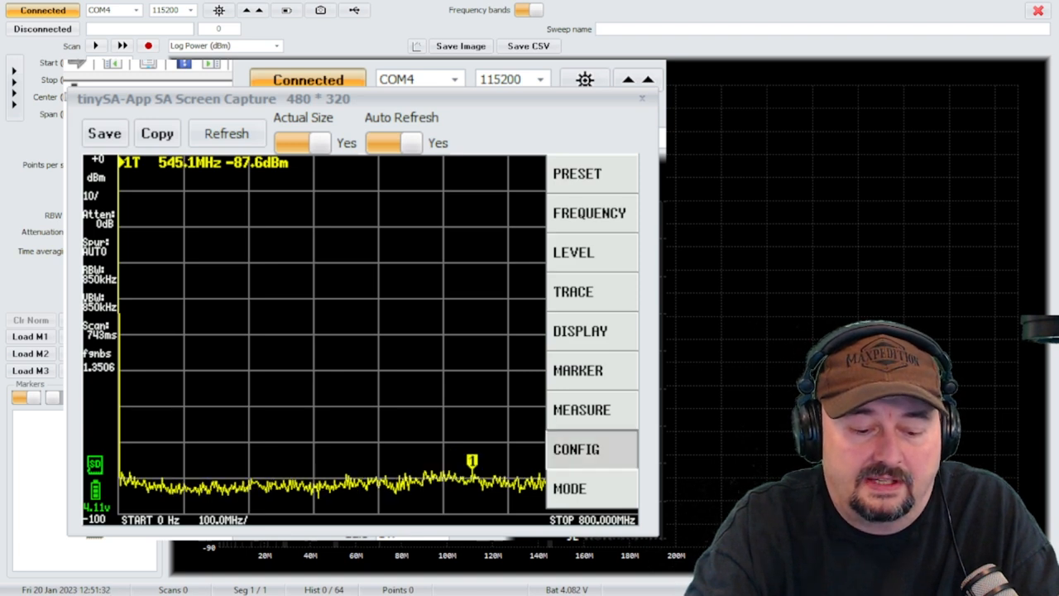
# - Start LEVEL CAL from the CONFIG menu
pyautogui.click(576, 448)
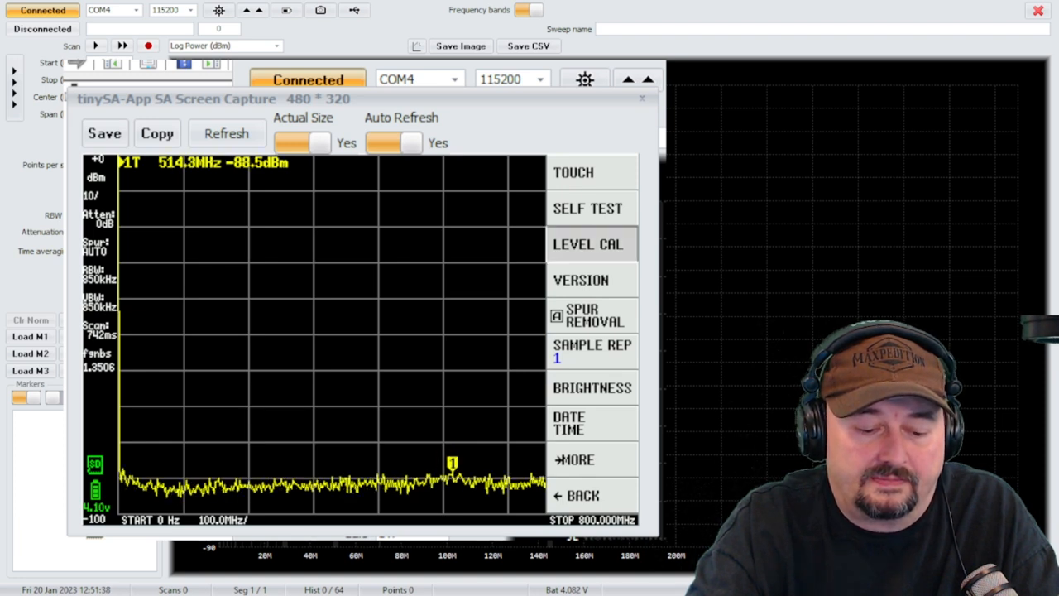
pyautogui.click(588, 243)
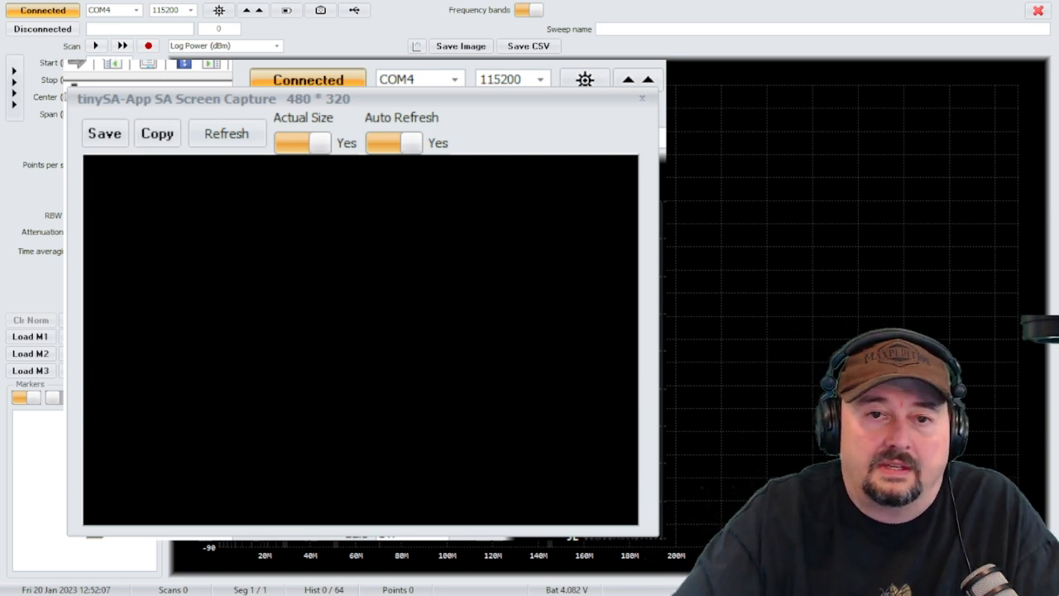
# - Touch to continue once level calibration finishes, returning to the 0–800 MHz sweep
pyautogui.click(227, 133)
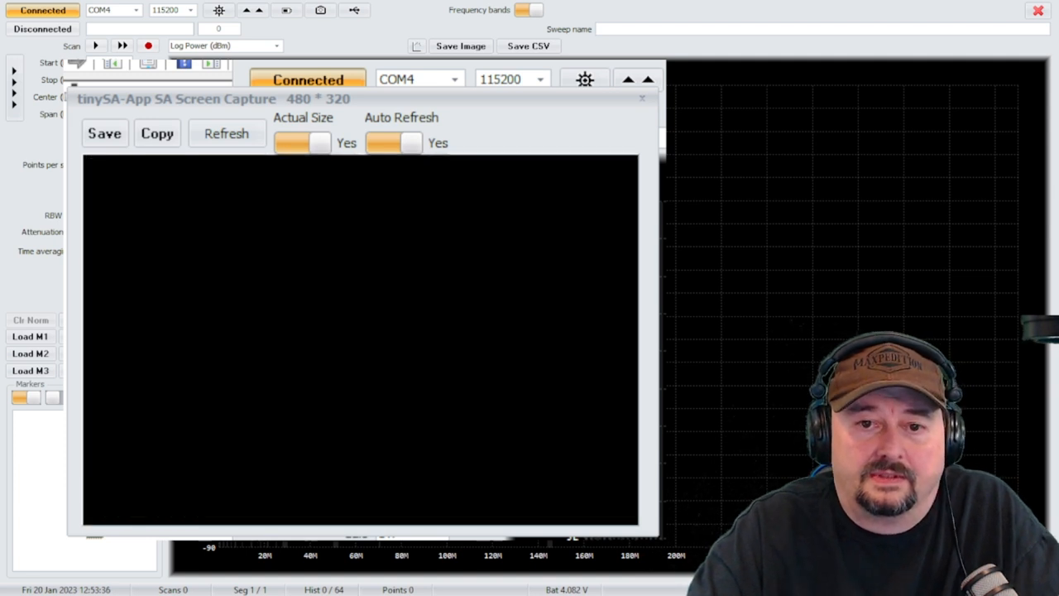
pyautogui.click(226, 133)
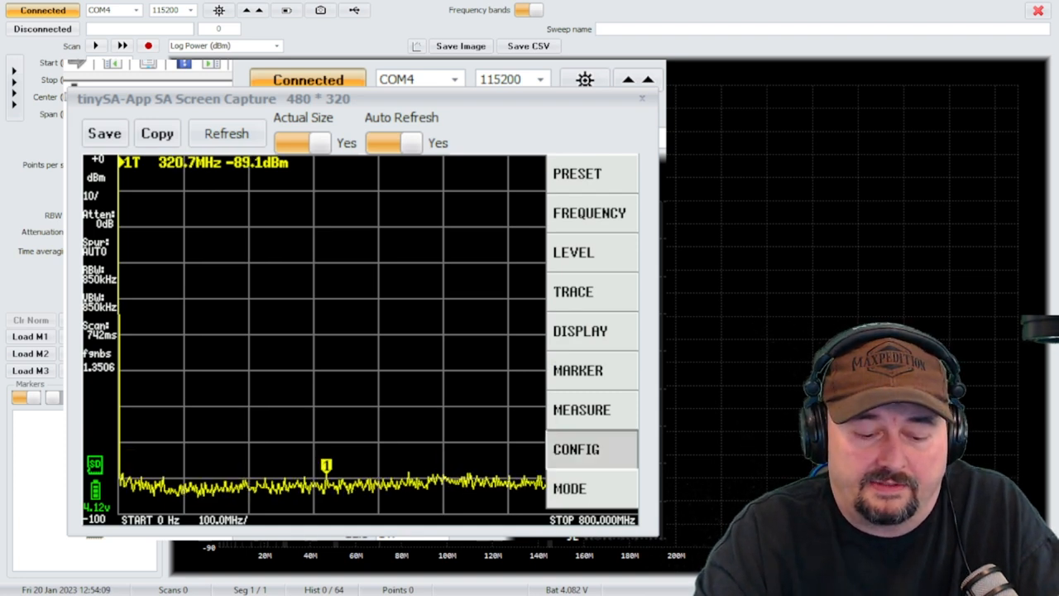
# - Enable Ultra mode under CONFIG > MORE and confirm it, extending the sweep to 3 GHz
pyautogui.click(576, 448)
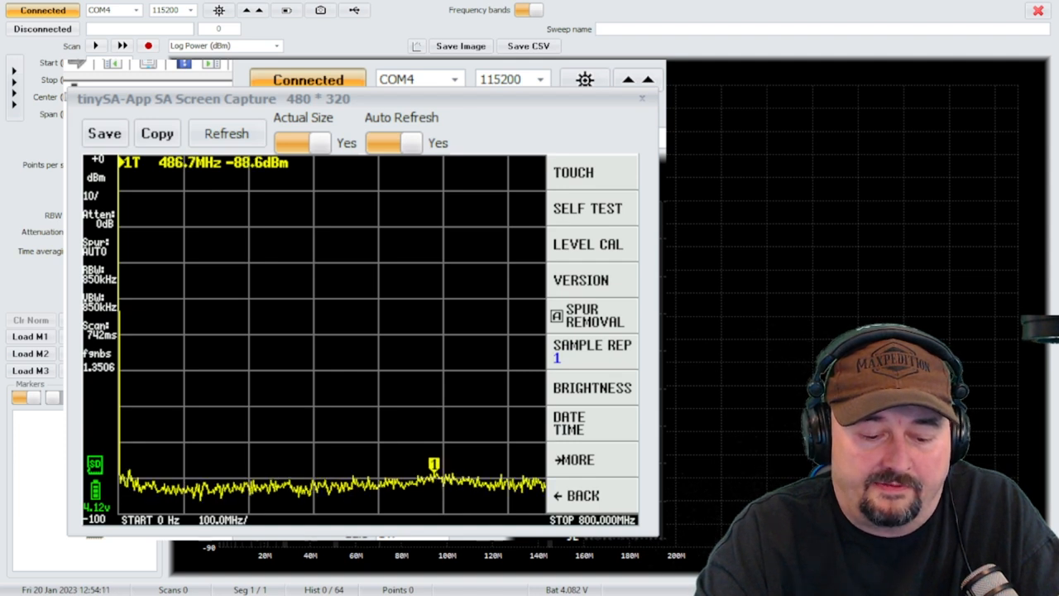
pyautogui.click(573, 459)
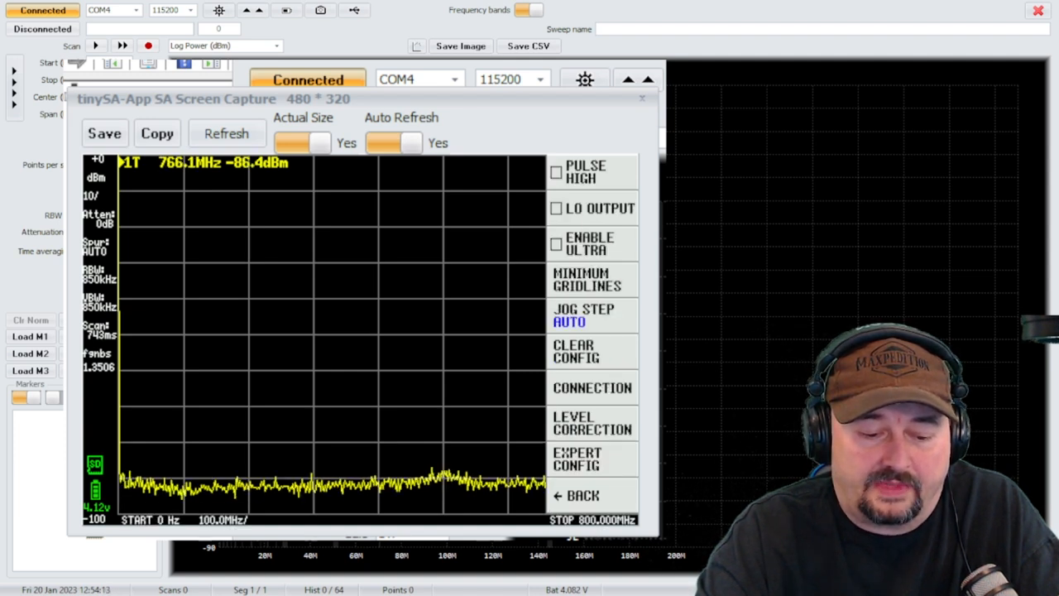
pyautogui.click(590, 243)
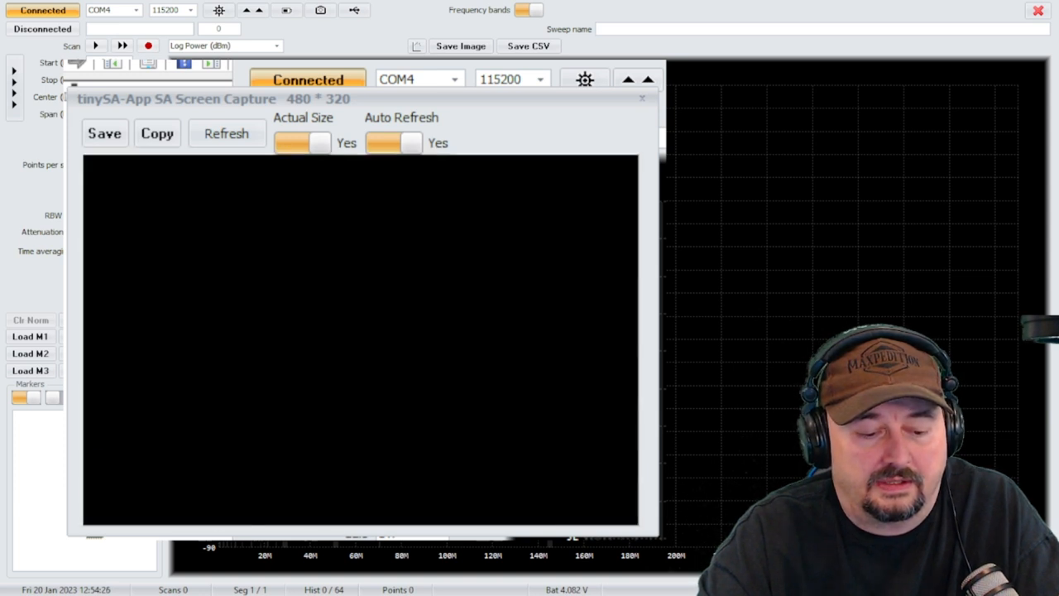
pyautogui.click(227, 133)
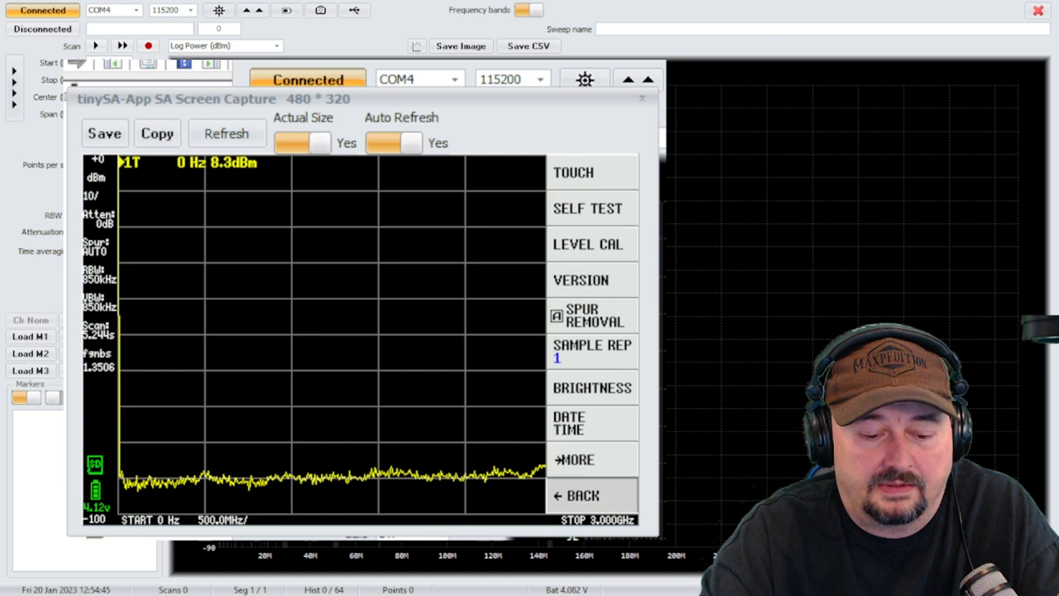
# - Return to the main menu, choose the stop frequency, and enter 6
pyautogui.click(581, 494)
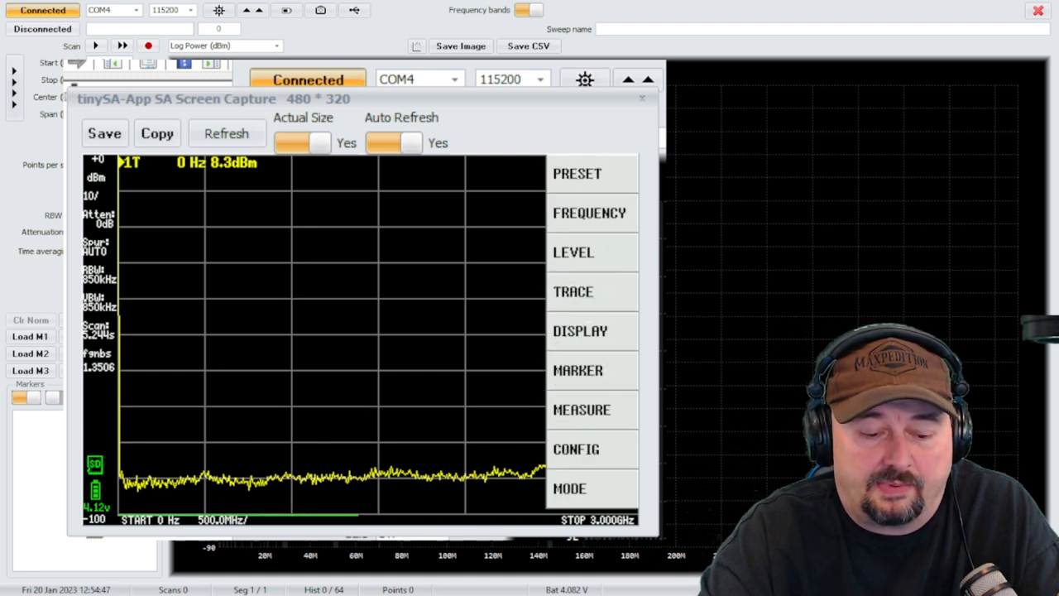
pyautogui.click(589, 213)
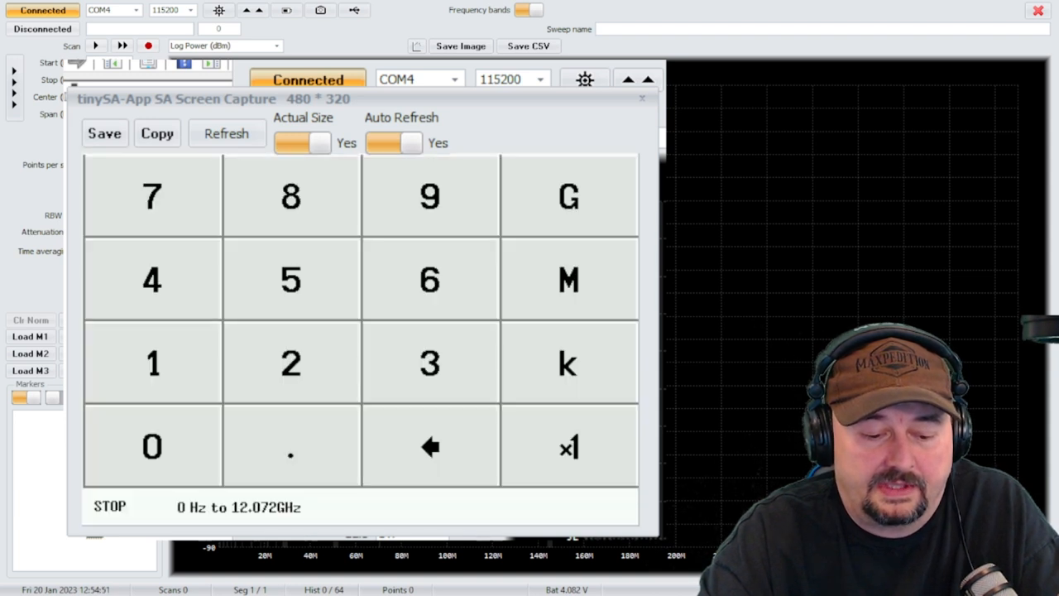
pyautogui.click(429, 280)
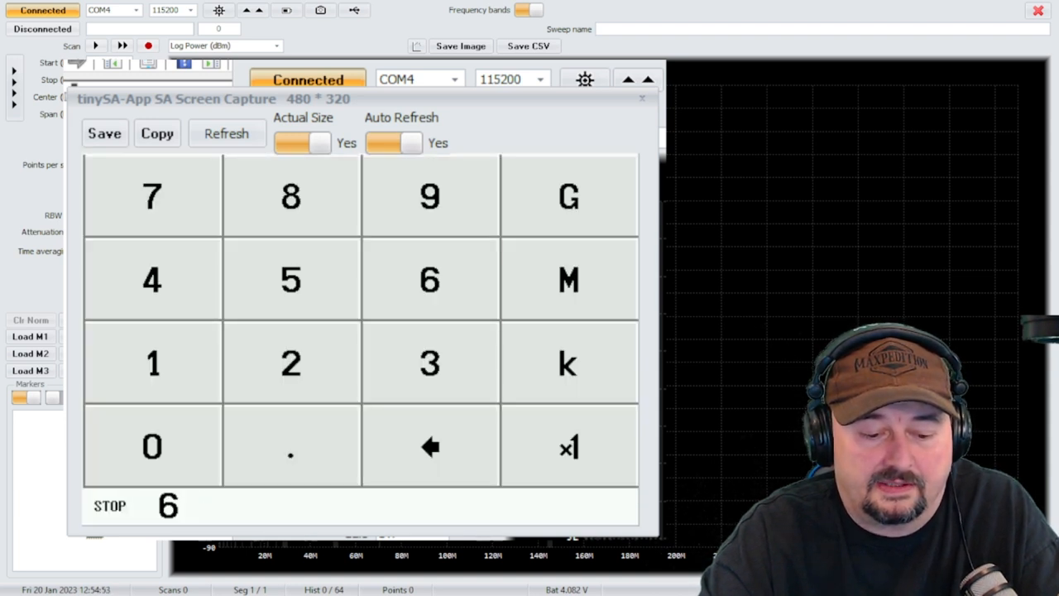